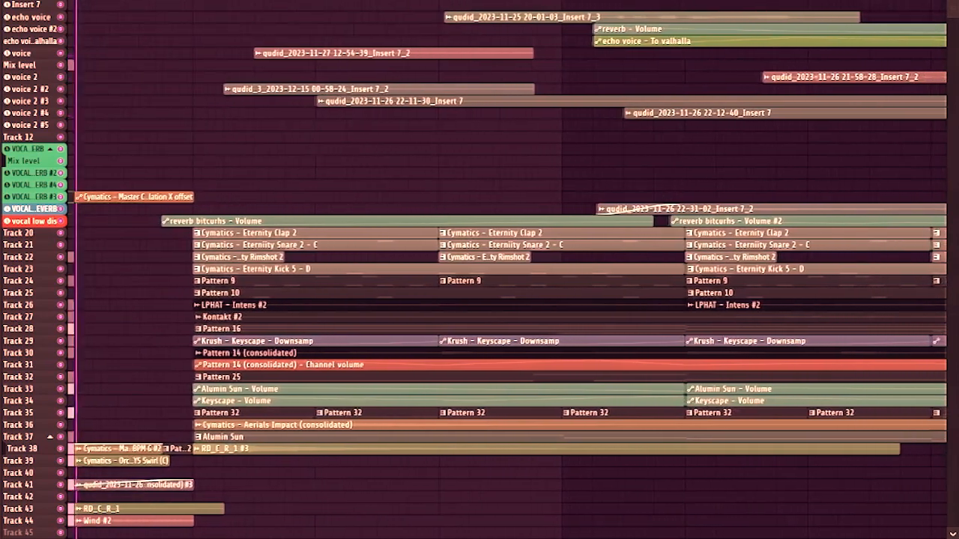
{"action": "scroll", "scroll_direction": "left", "scroll_amount": 3}
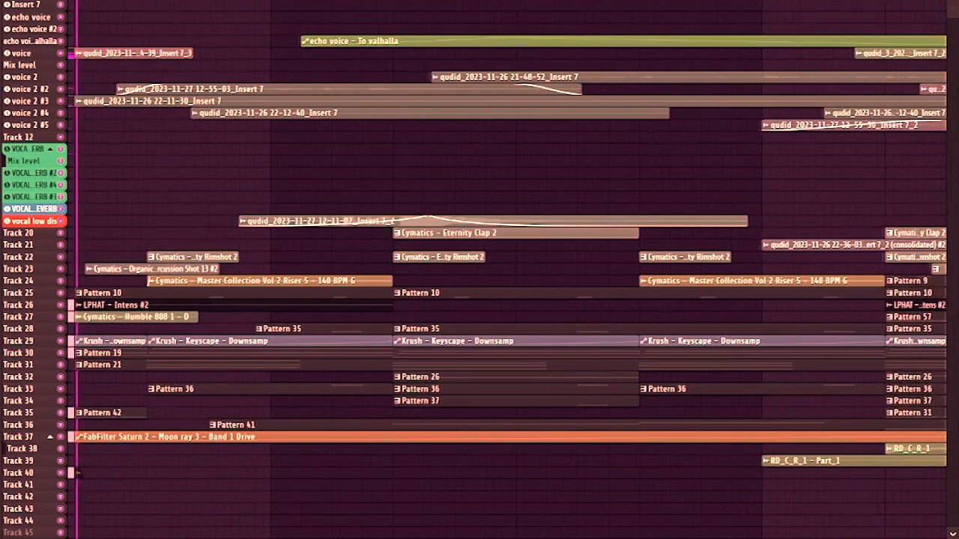
{"action": "scroll", "scroll_direction": "left", "scroll_amount": 3}
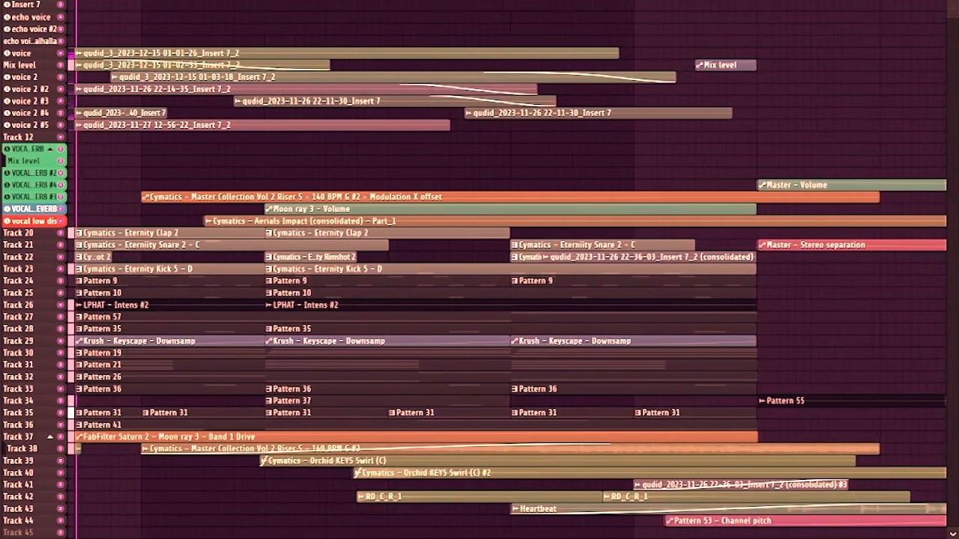
{"action": "scroll", "scroll_direction": "left", "scroll_amount": 3}
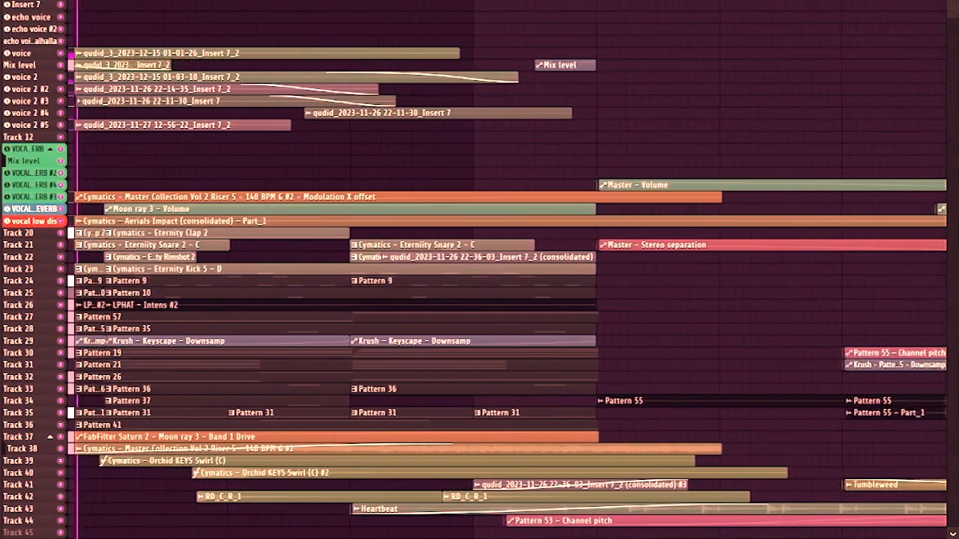
{"action": "scroll", "scroll_direction": "right", "scroll_amount": 3}
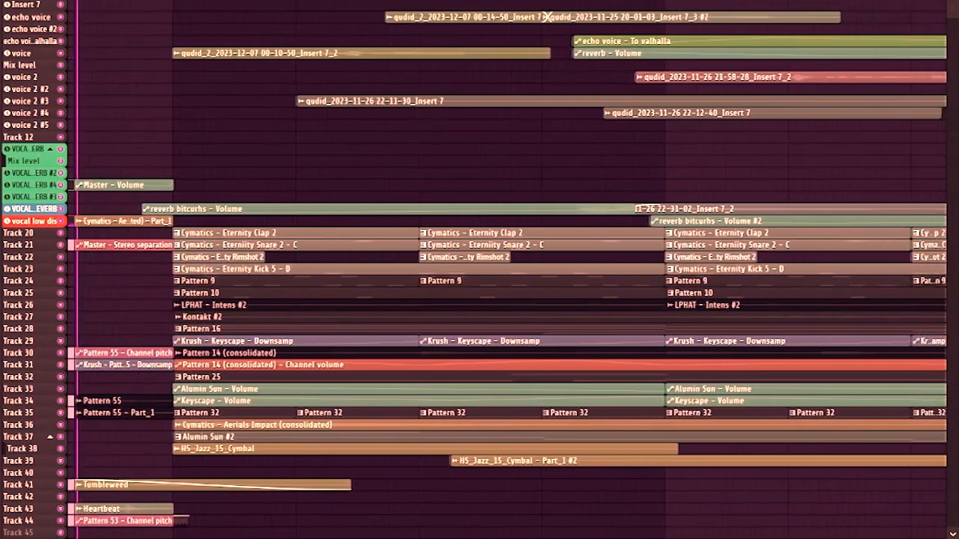
{"action": "scroll", "scroll_direction": "left", "scroll_amount": 3}
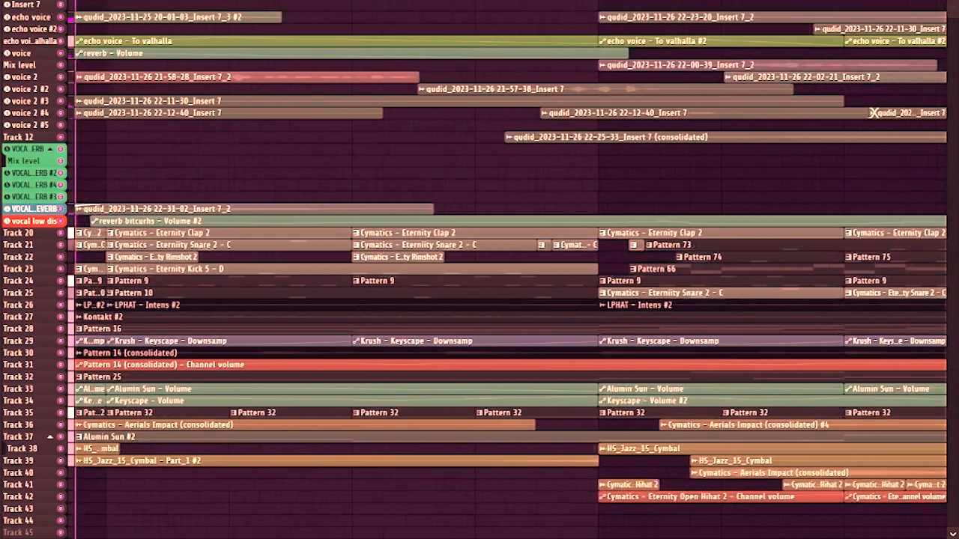
{"action": "scroll", "scroll_direction": "left", "scroll_amount": 3}
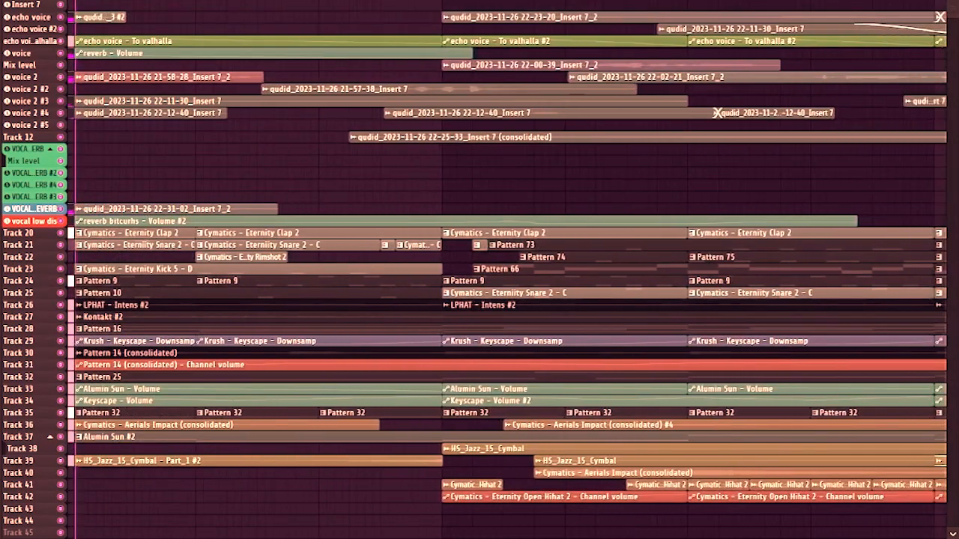